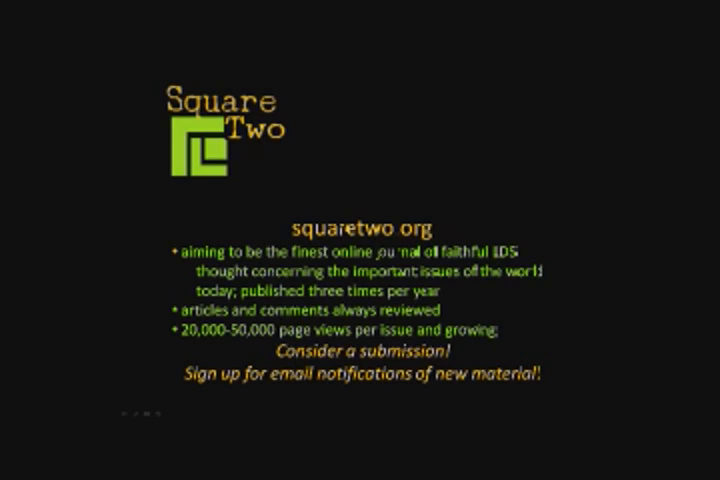
{"action": "mouse_move", "coordinate": [360, 430]}
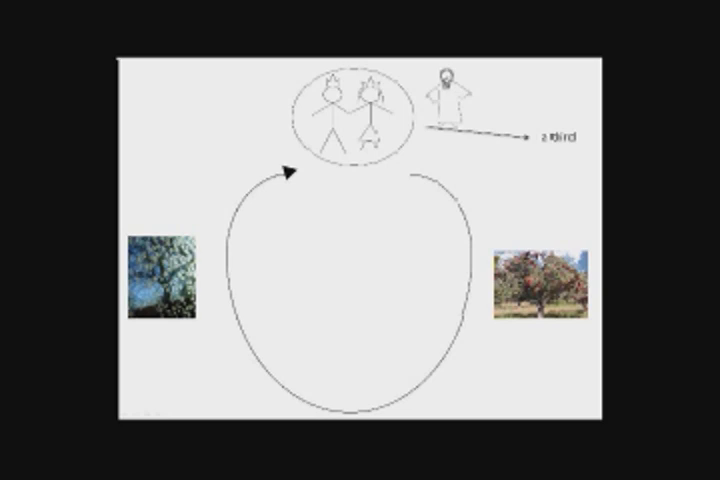
{"action": "mouse_move", "coordinate": [360, 440]}
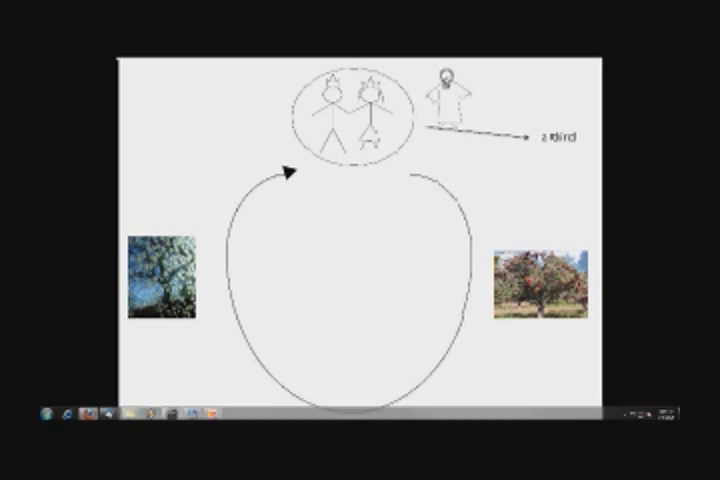